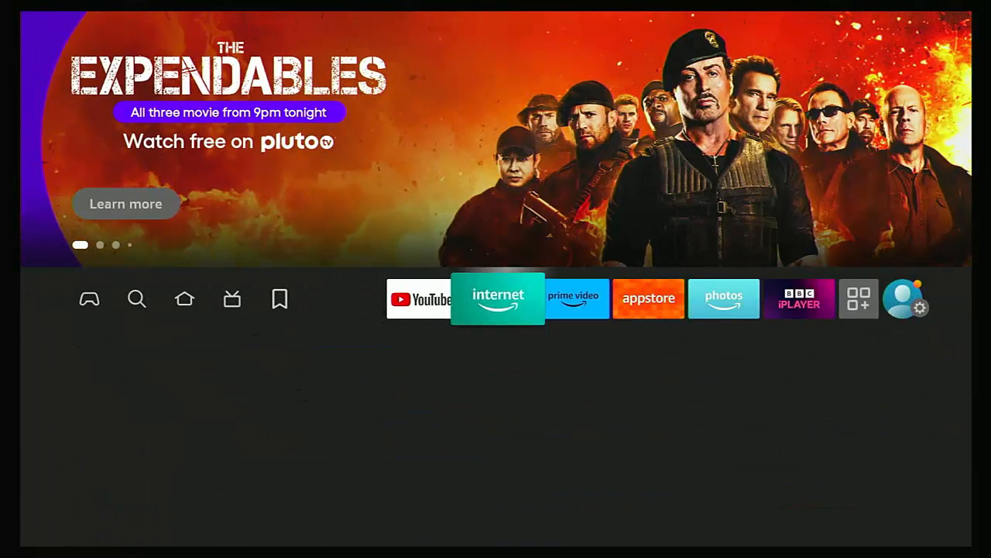
# - Go from the Home screen into Settings and select My Fire TV
pyautogui.click(908, 308)
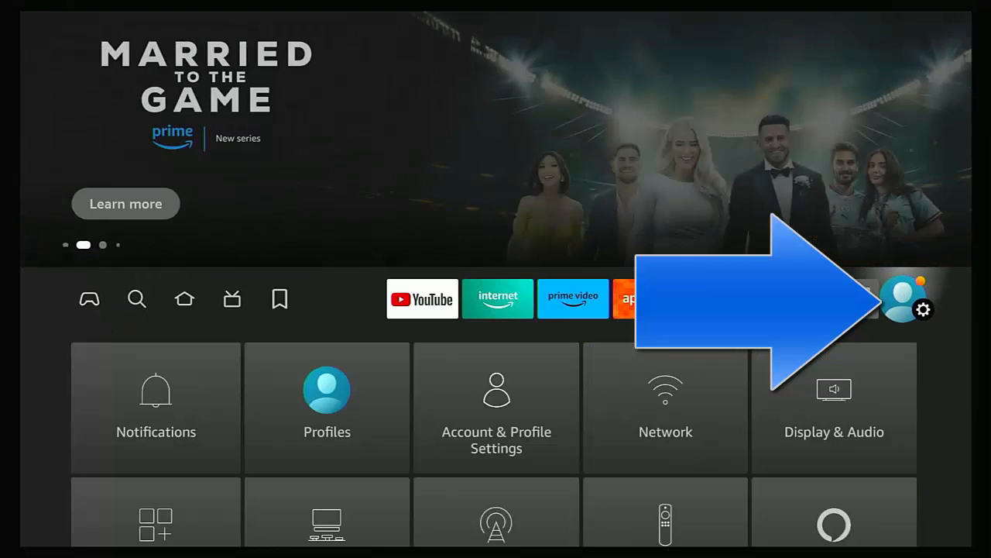
pyautogui.scroll(-3)
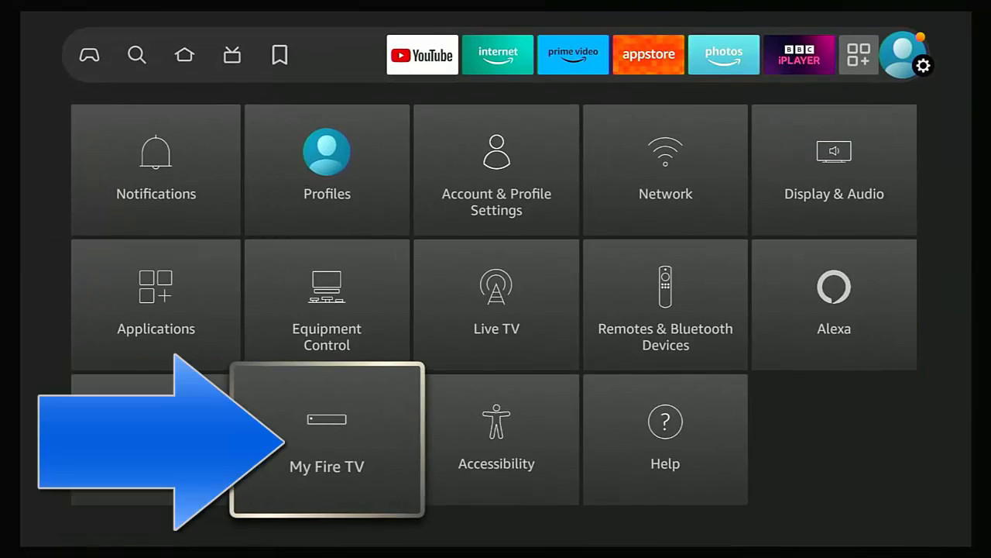
pyautogui.click(327, 453)
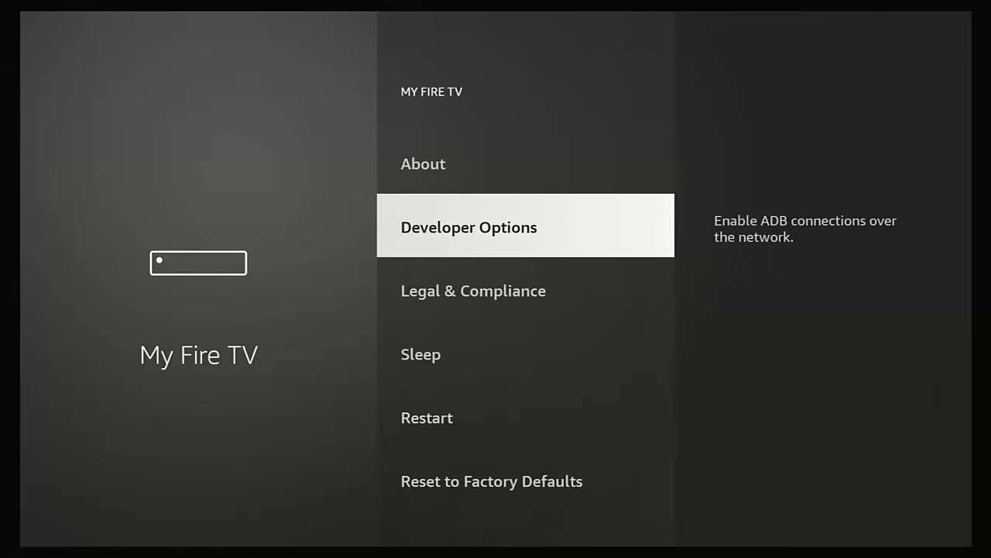
pyautogui.click(469, 227)
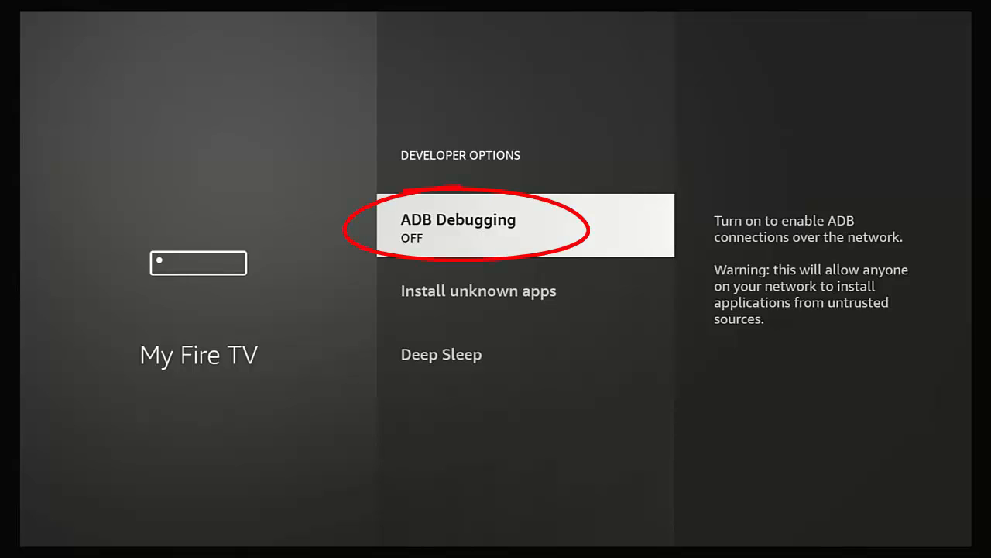
pyautogui.click(478, 225)
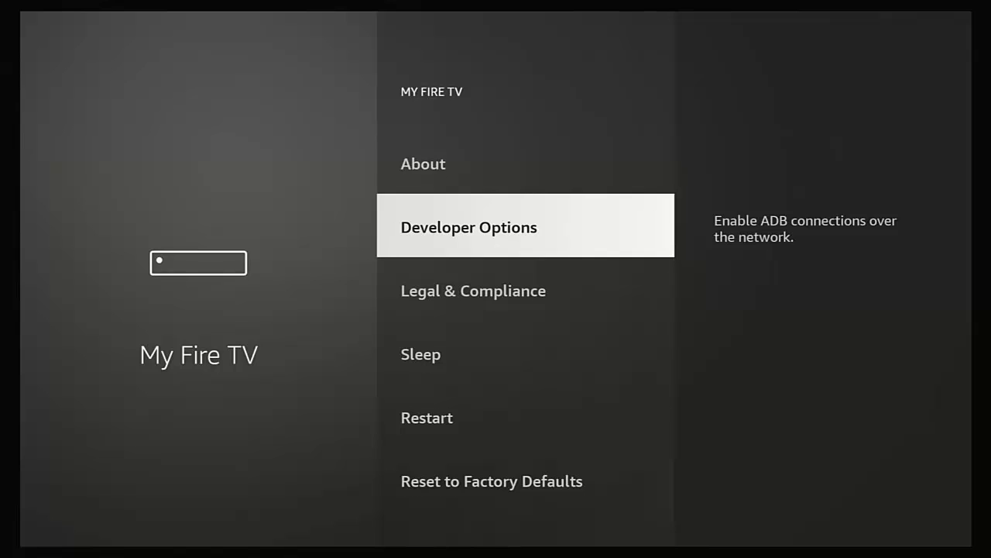
# - Open About to see the Fire TV Stick 4K Max details and 0.97 GB free storage
pyautogui.click(423, 163)
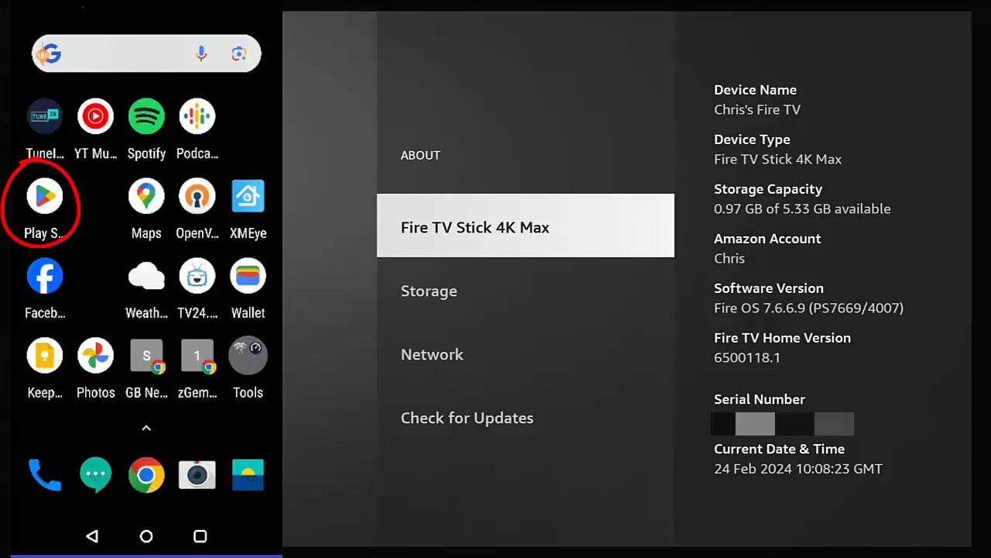
# - Search the phone's Play Store for 'remote adb' to list matching apps
pyautogui.click(45, 196)
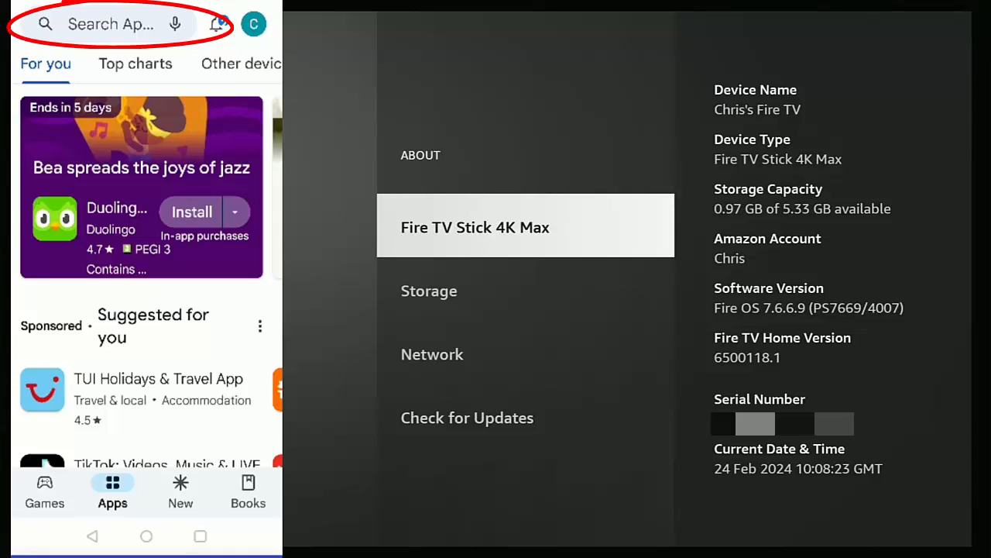
pyautogui.click(116, 23)
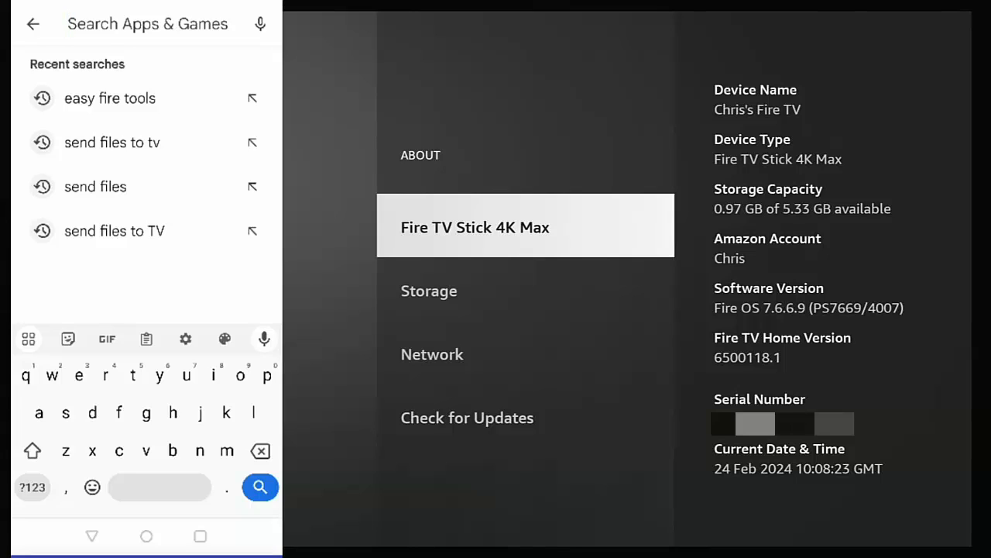
pyautogui.write('remote adb')
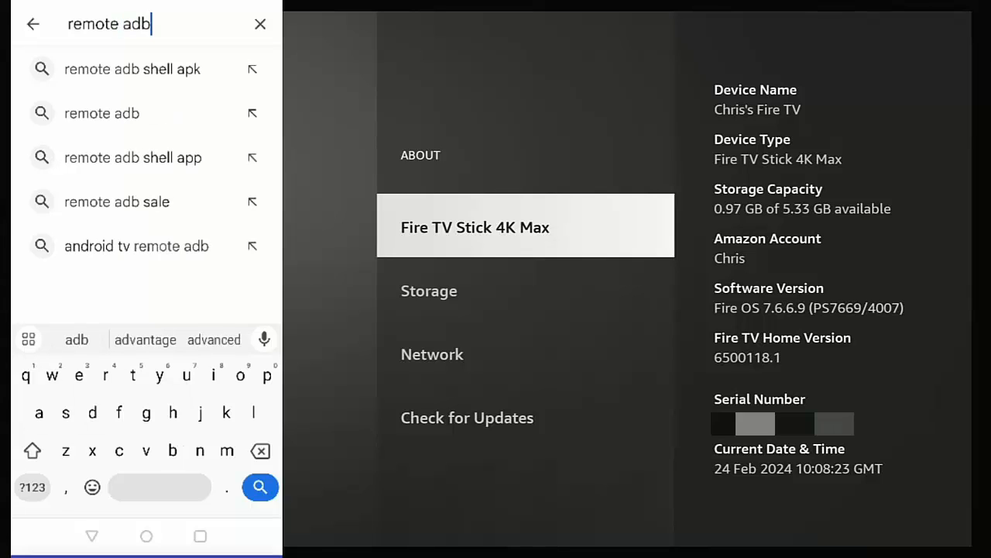
pyautogui.click(260, 487)
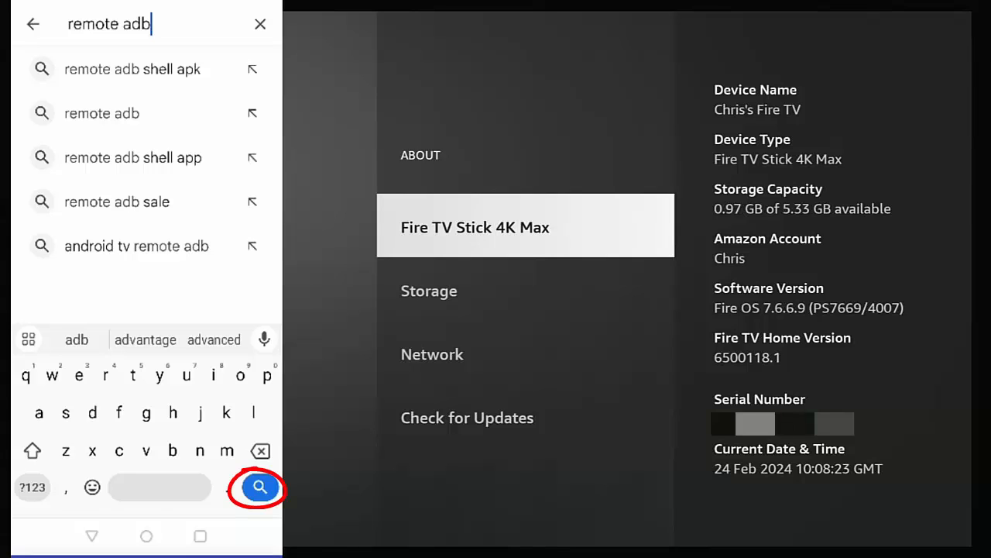
# - Install Remote ADB Shell from the 'remote adb' search results
pyautogui.click(260, 488)
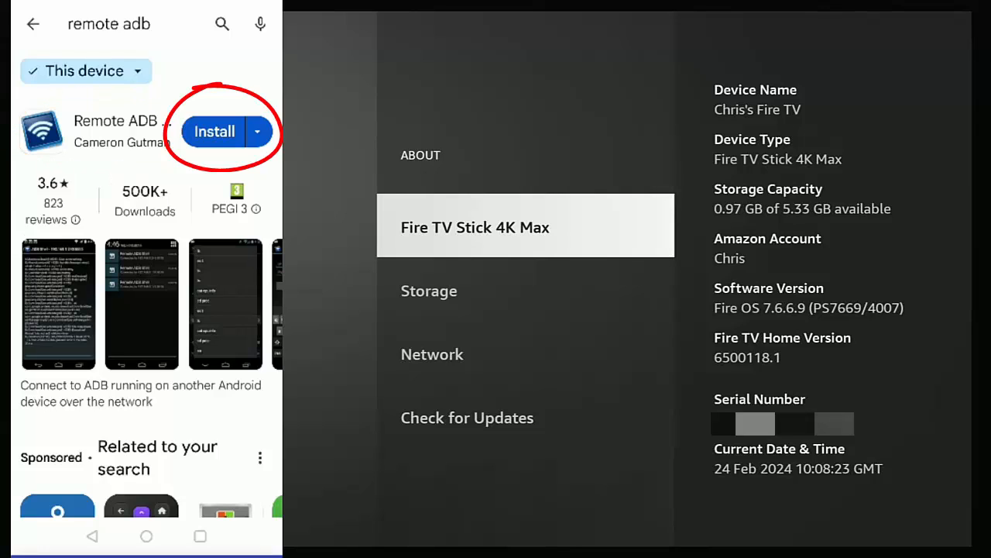
pyautogui.click(214, 131)
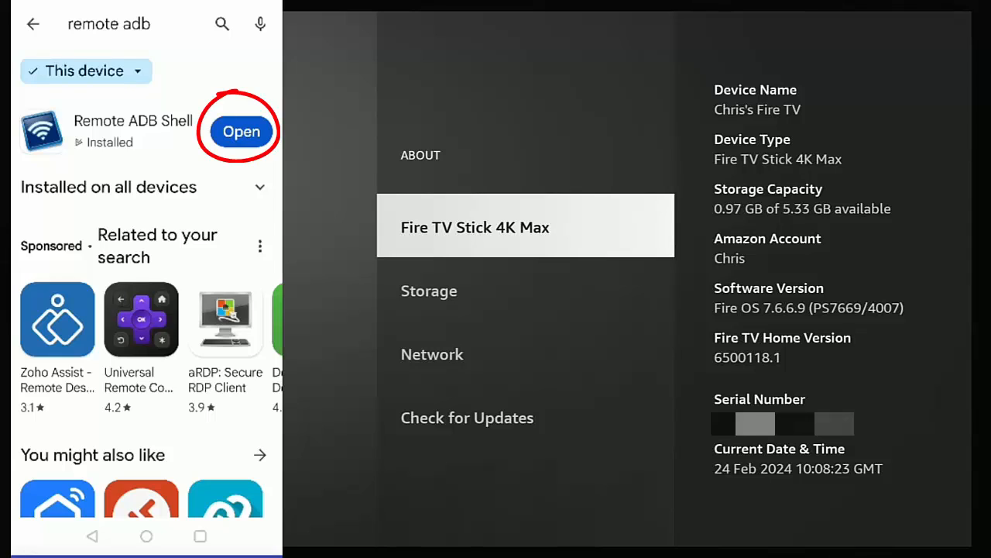
# - Launch Remote ADB Shell, dismiss the key notice, and enter address 192.168.10.108 on port 5555
pyautogui.click(241, 131)
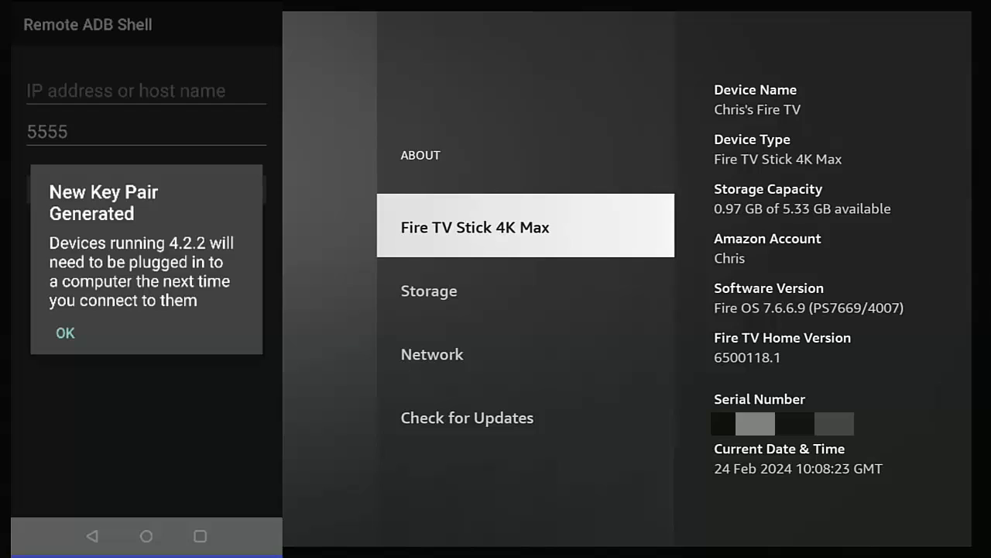
pyautogui.click(64, 332)
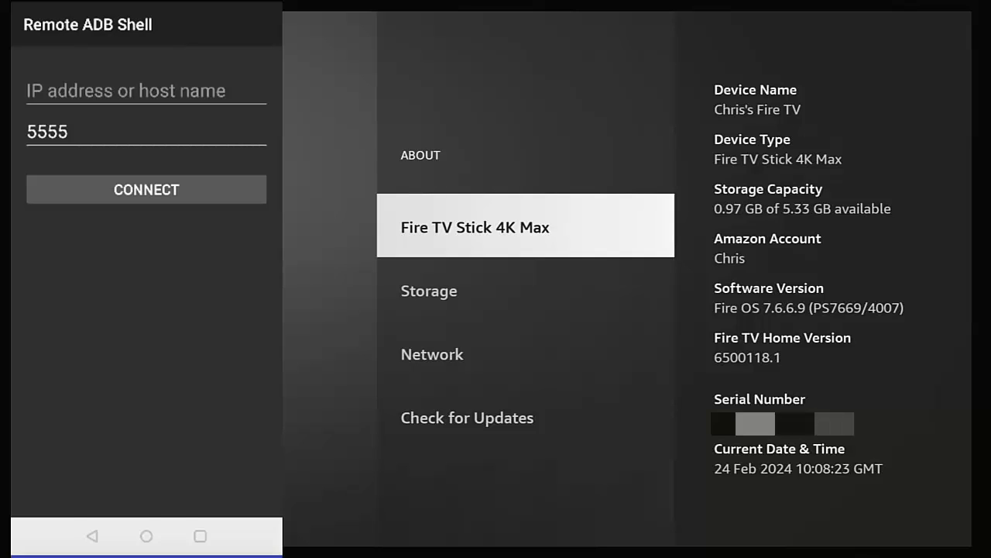
pyautogui.click(146, 91)
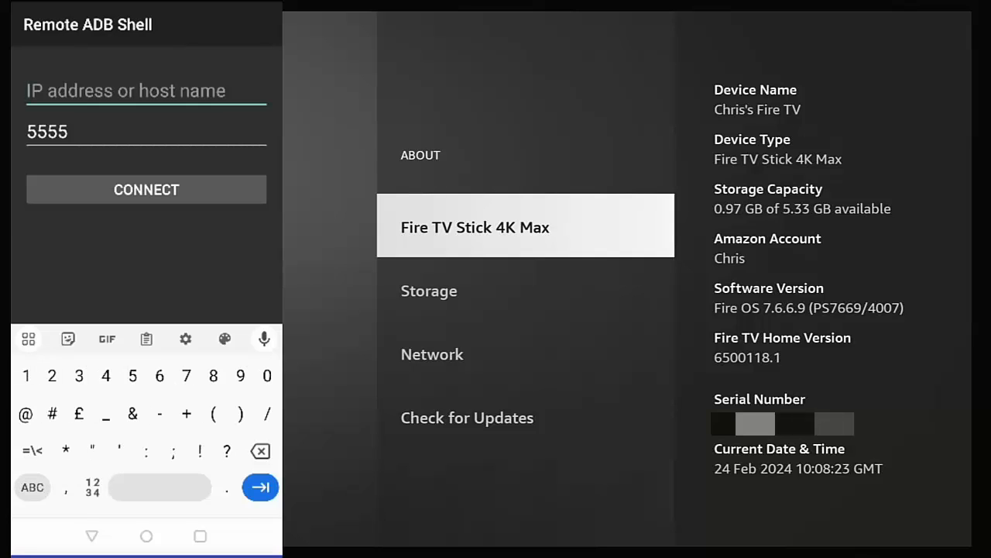
pyautogui.write('192')
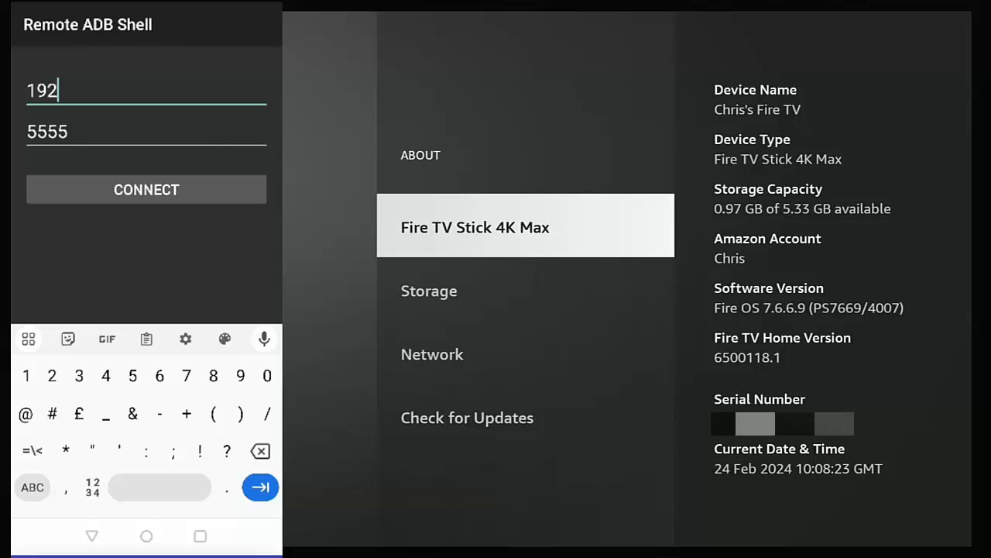
pyautogui.write('.168')
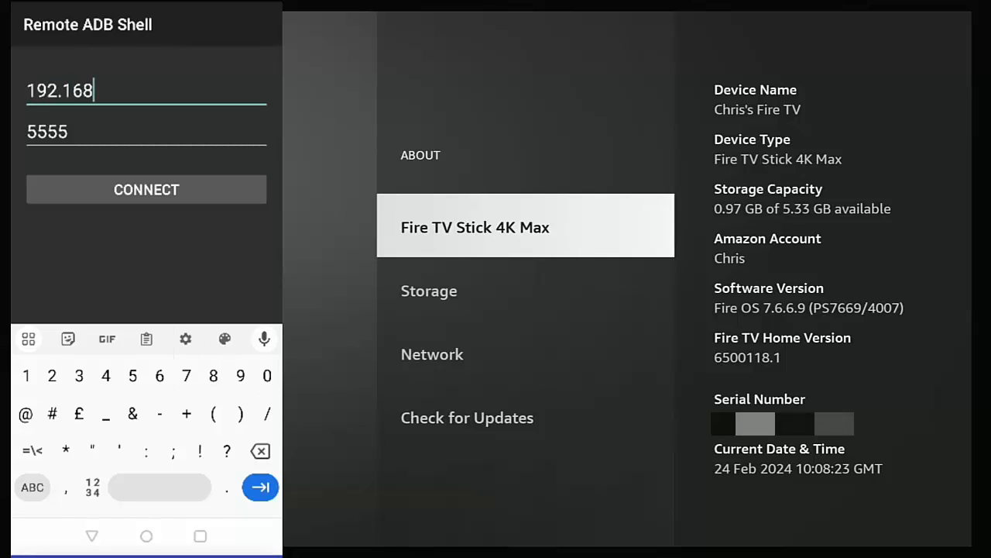
pyautogui.write('.10.108')
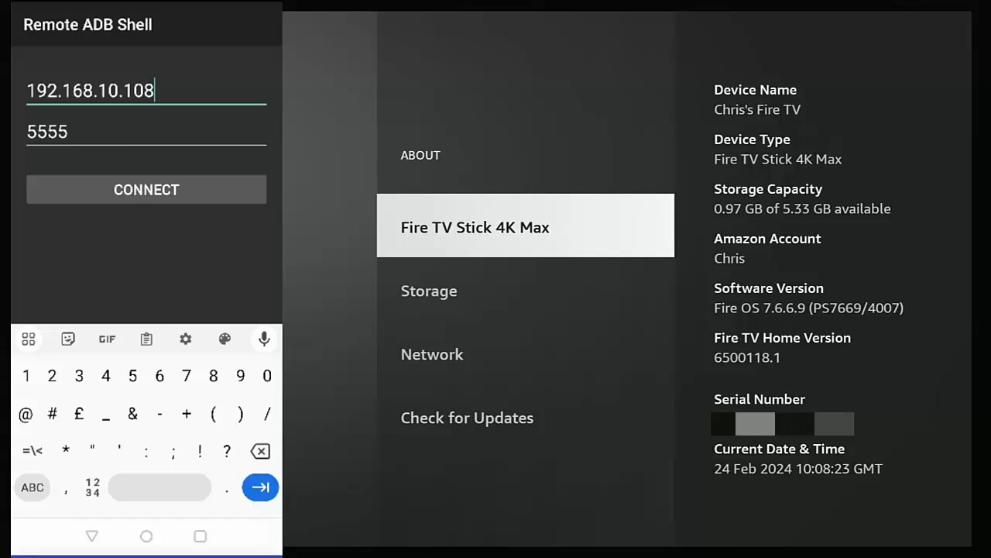
# - Connect to the Fire TV and allow USB debugging from the phone on the TV
pyautogui.click(146, 189)
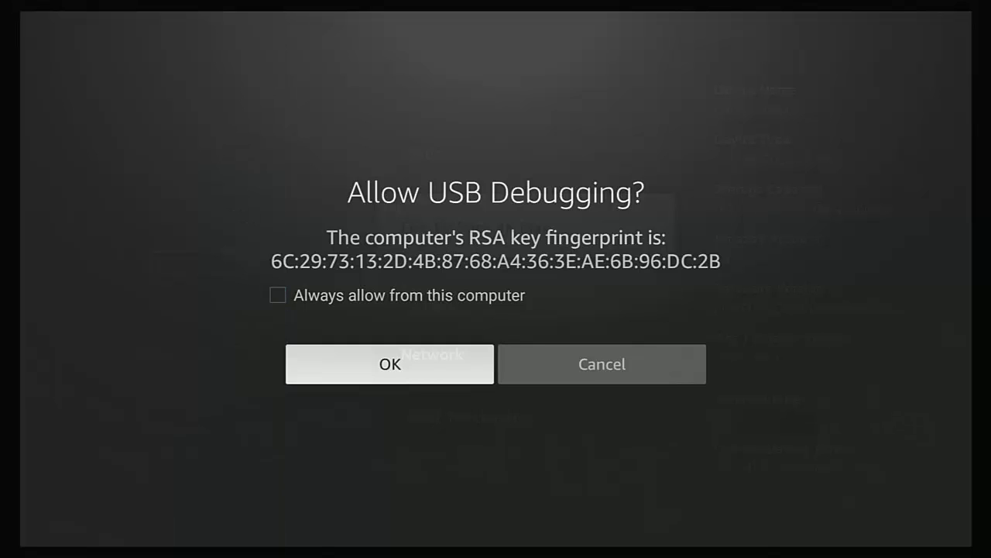
pyautogui.click(390, 364)
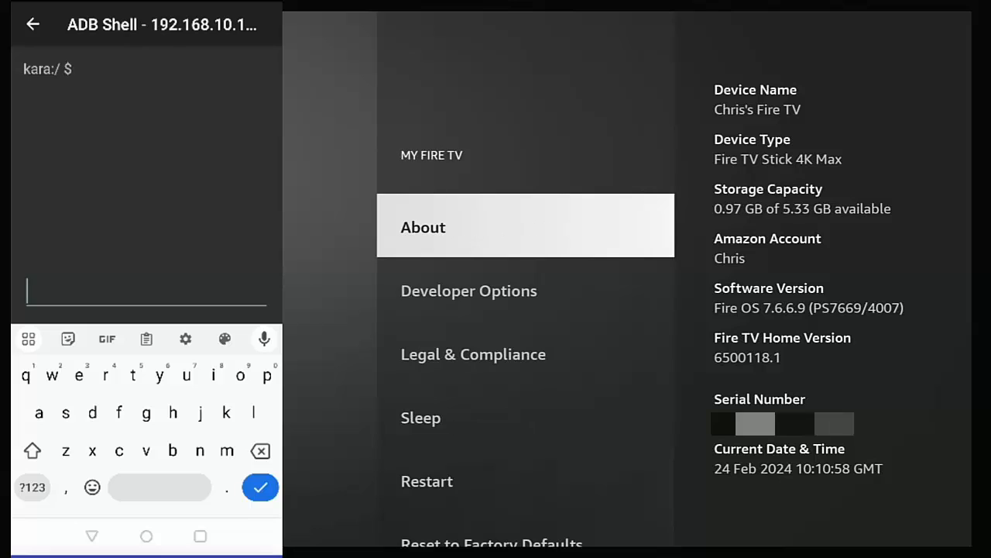
# - Enter 'pm trim-caches 32G' at the Fire TV shell prompt
pyautogui.scroll(-3)
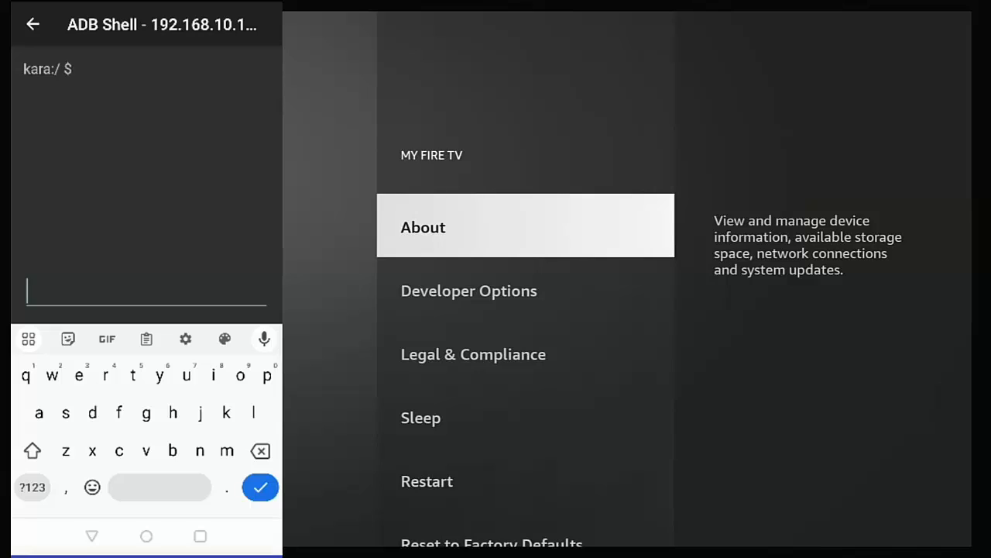
pyautogui.write('pm trim-caches 32G')
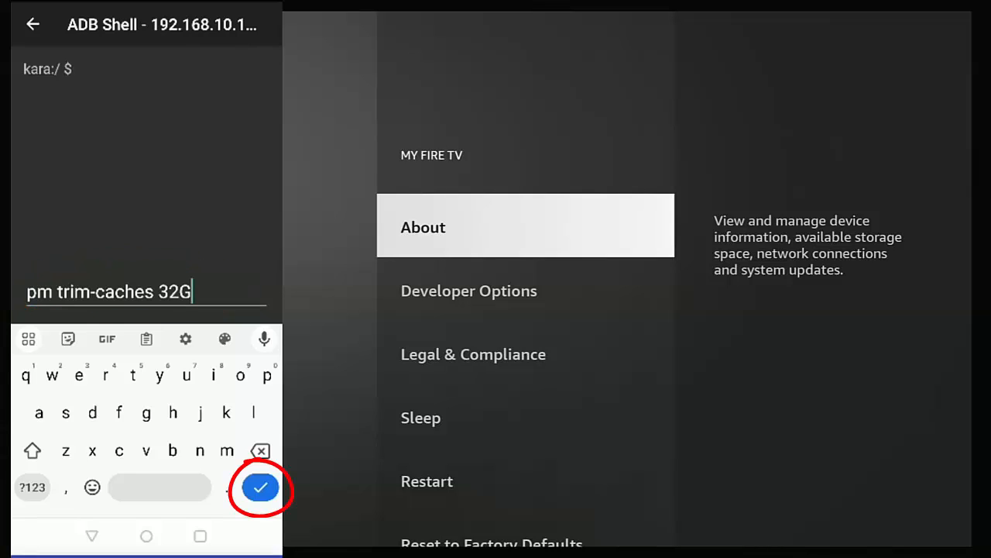
# - Run the trim-caches command and check that Fire TV storage shows 1.53 GB free
pyautogui.click(261, 488)
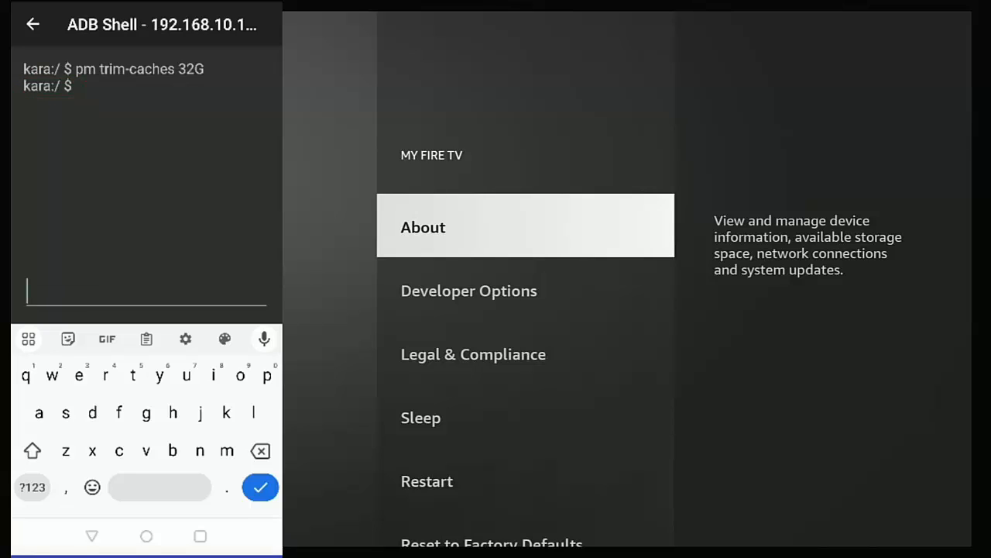
pyautogui.click(526, 226)
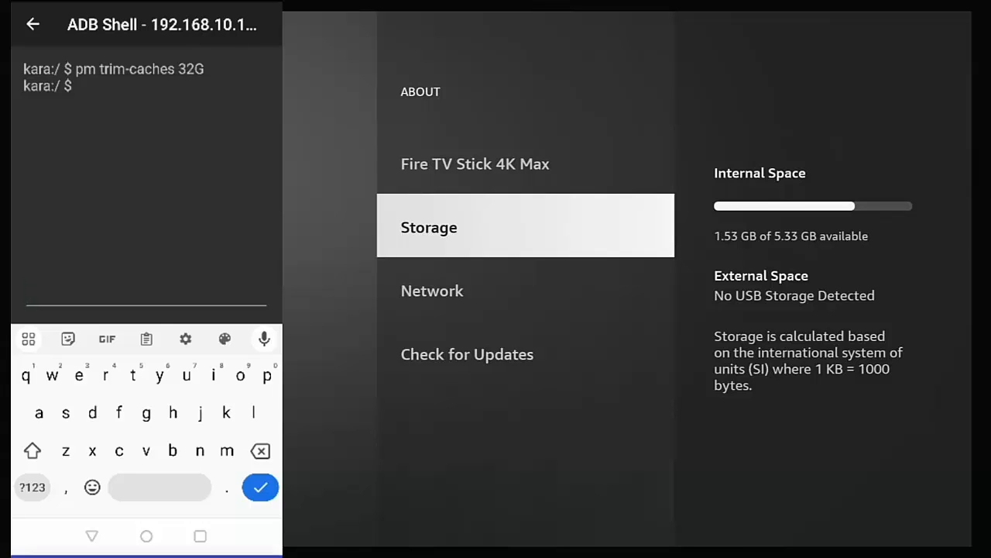
# - Run 'exit' in the shell and dismiss the Connection Terminated dialog
pyautogui.write('ex')
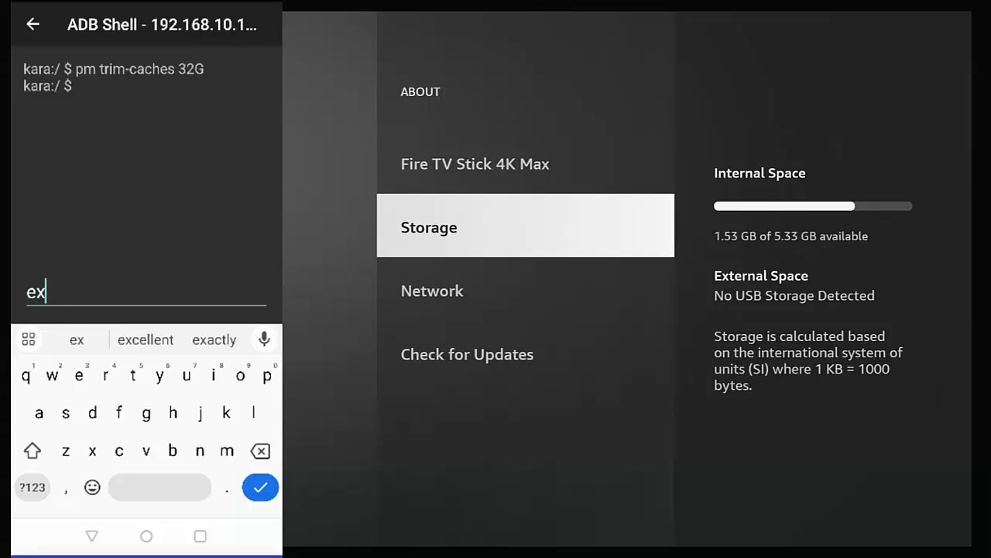
pyautogui.write('it')
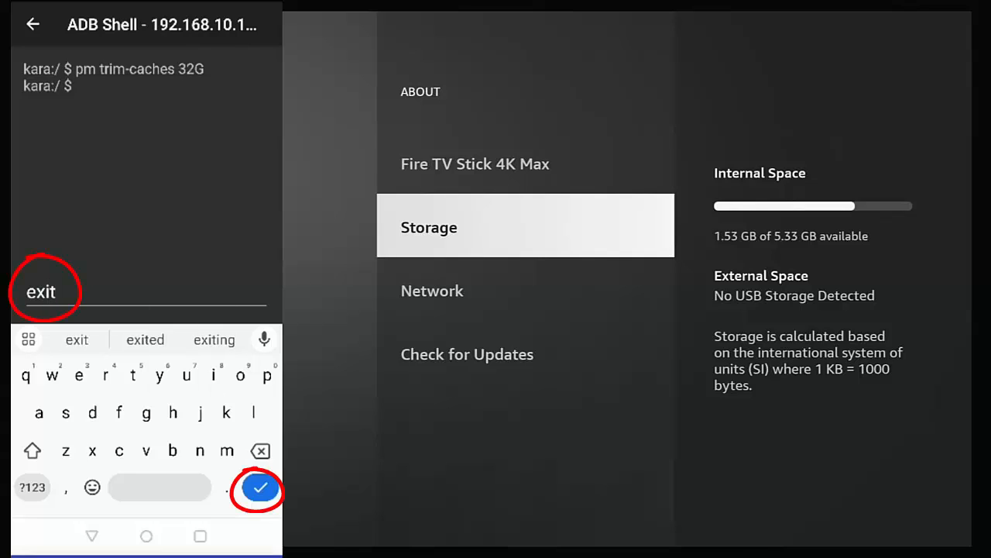
pyautogui.click(260, 489)
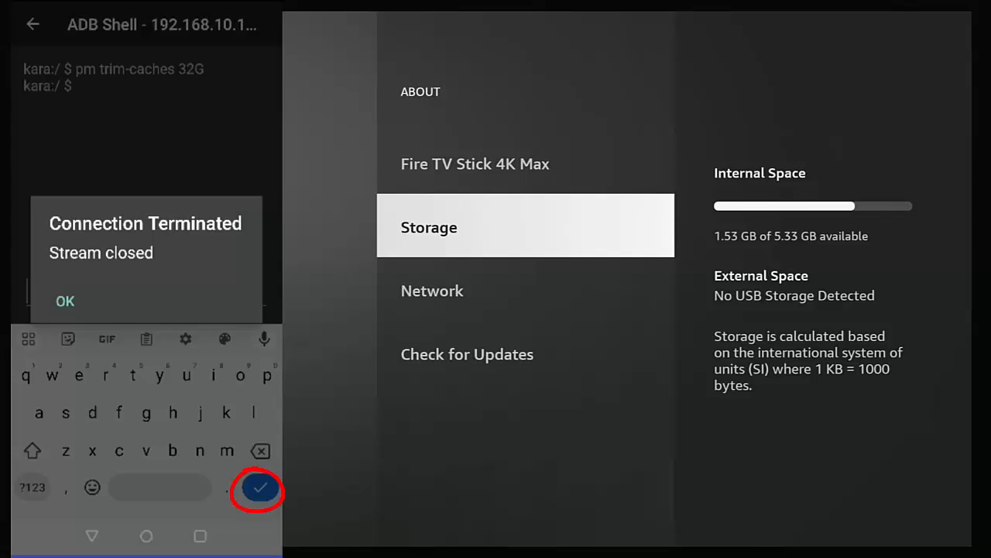
pyautogui.click(259, 488)
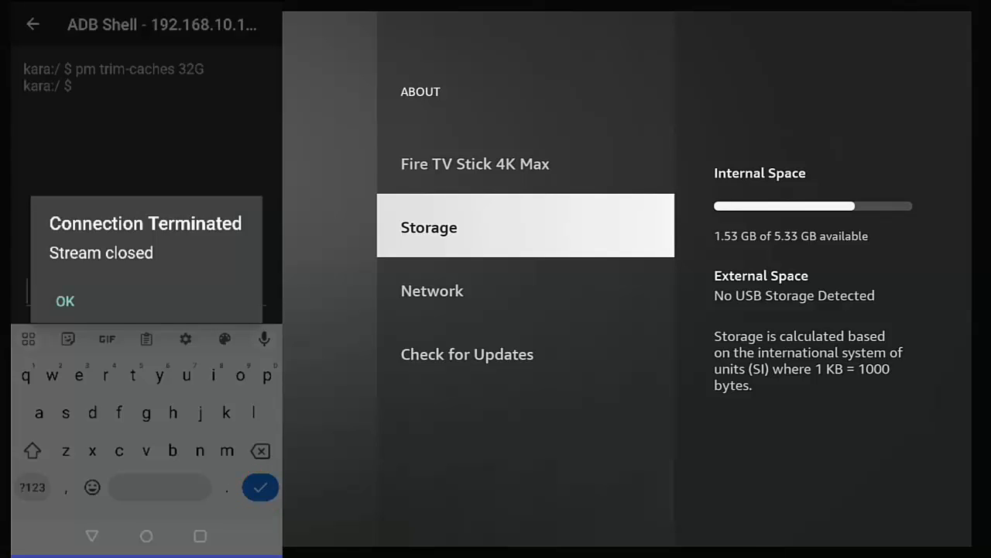
pyautogui.click(64, 301)
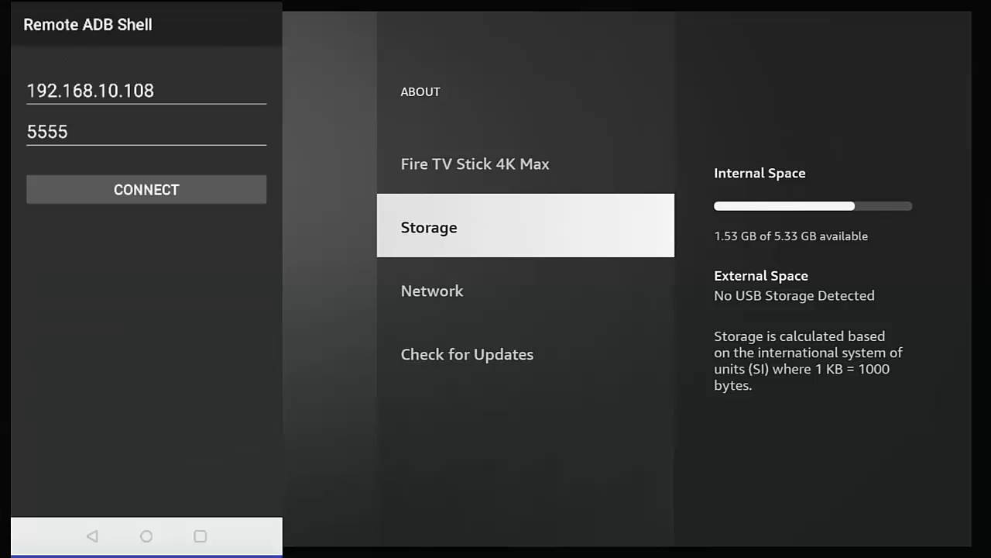